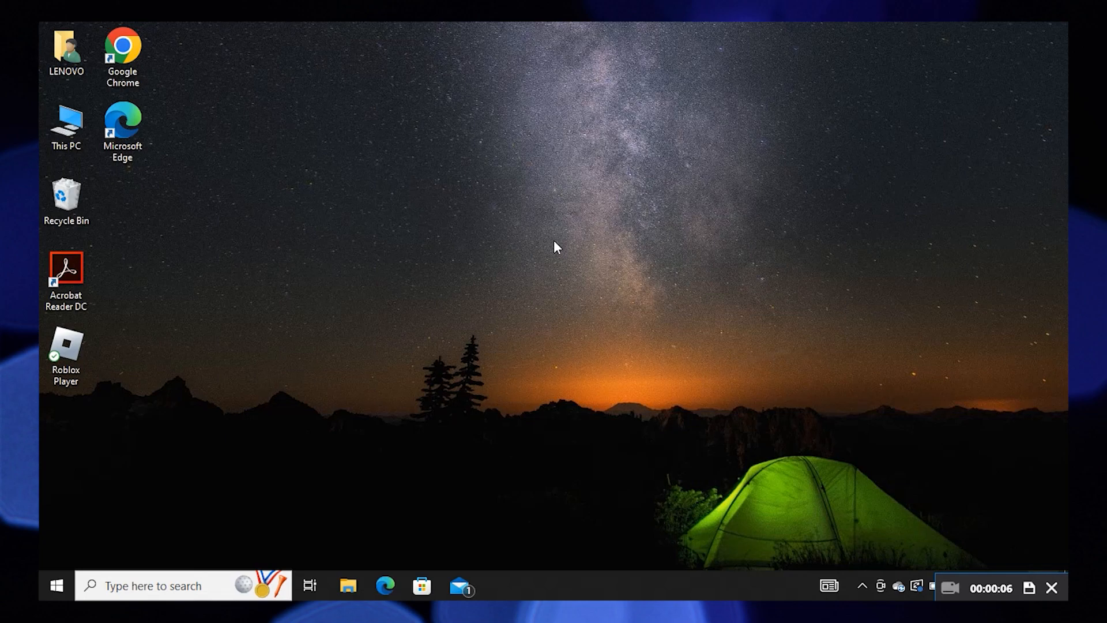
mouse_move(205, 51)
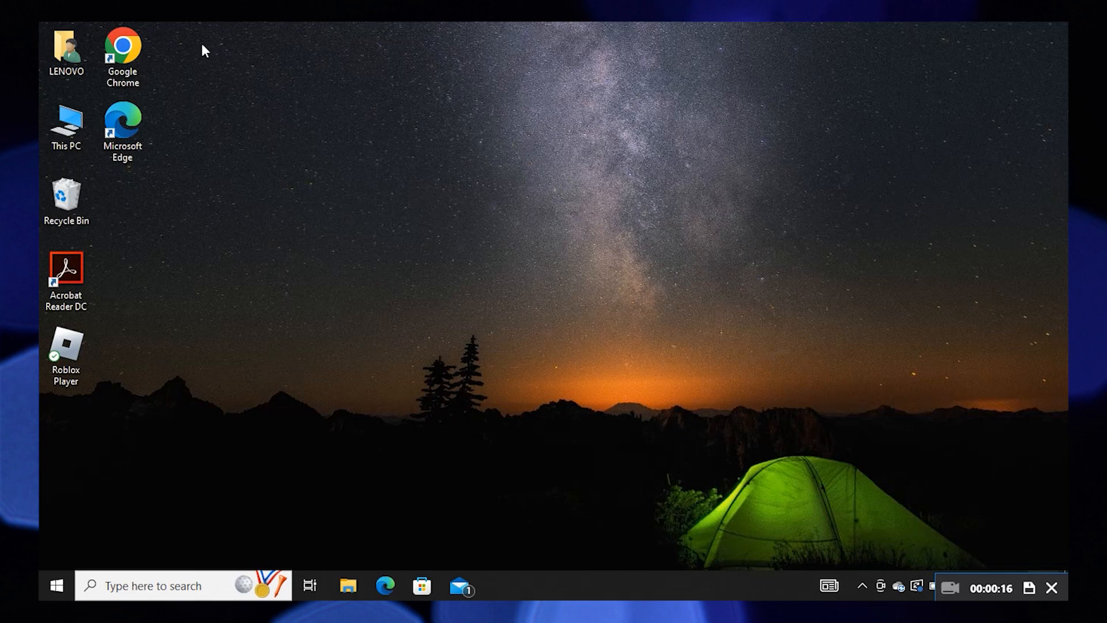
Launch Chrome and bring Meta's 'Install the Oculus app on your PC' result into view.
double_click(123, 46)
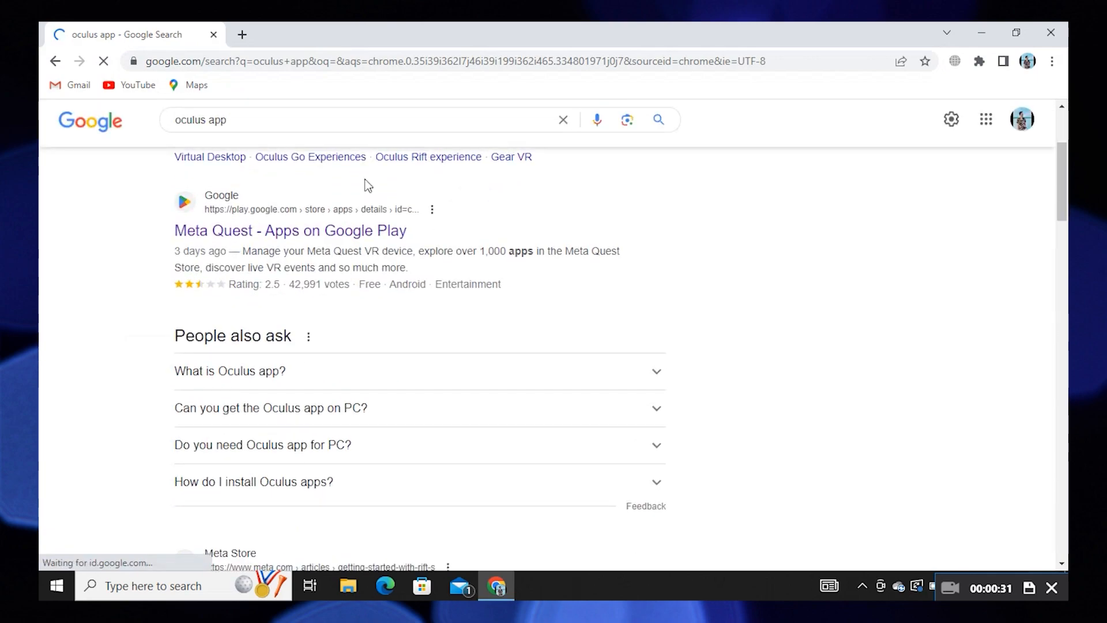
scroll(down, 3)
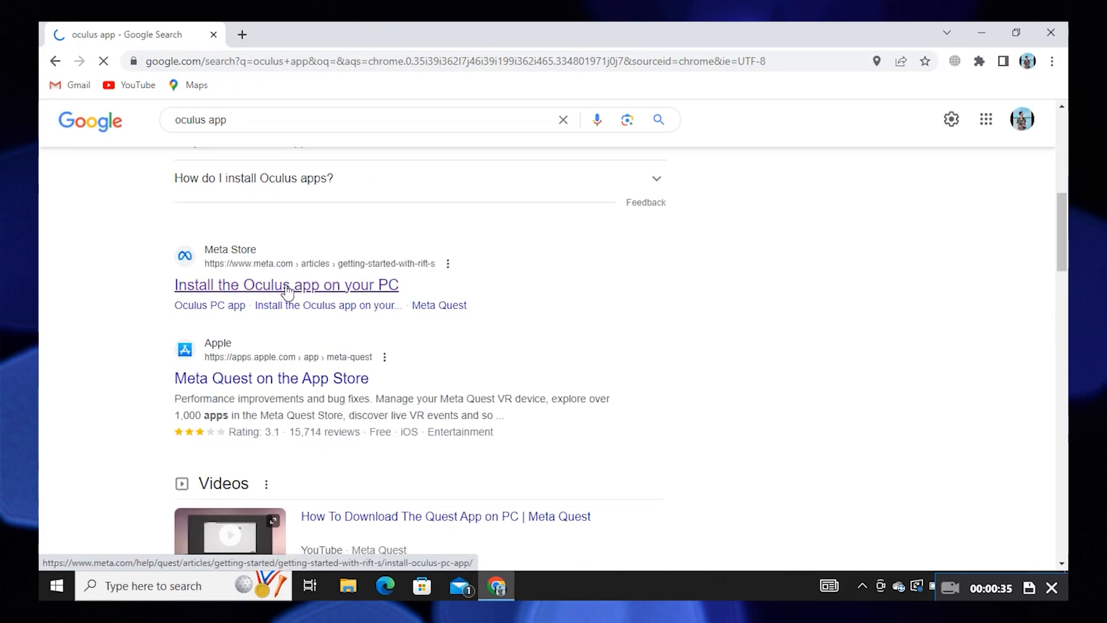
From Meta's install article, follow the 'app download' link to the Oculus download page.
click(286, 285)
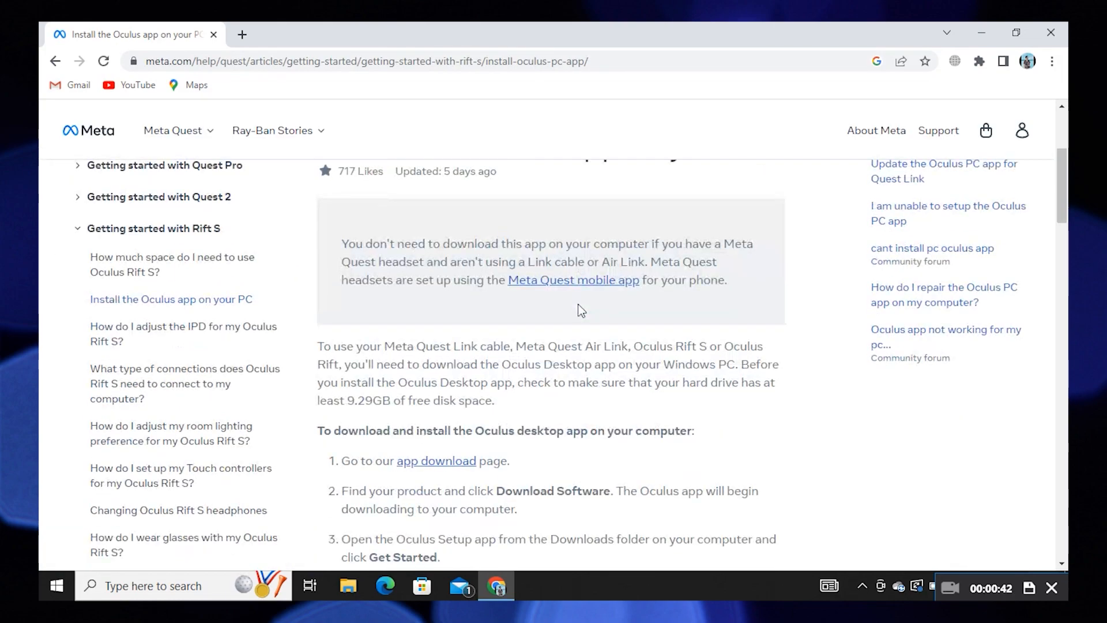
scroll(down, 3)
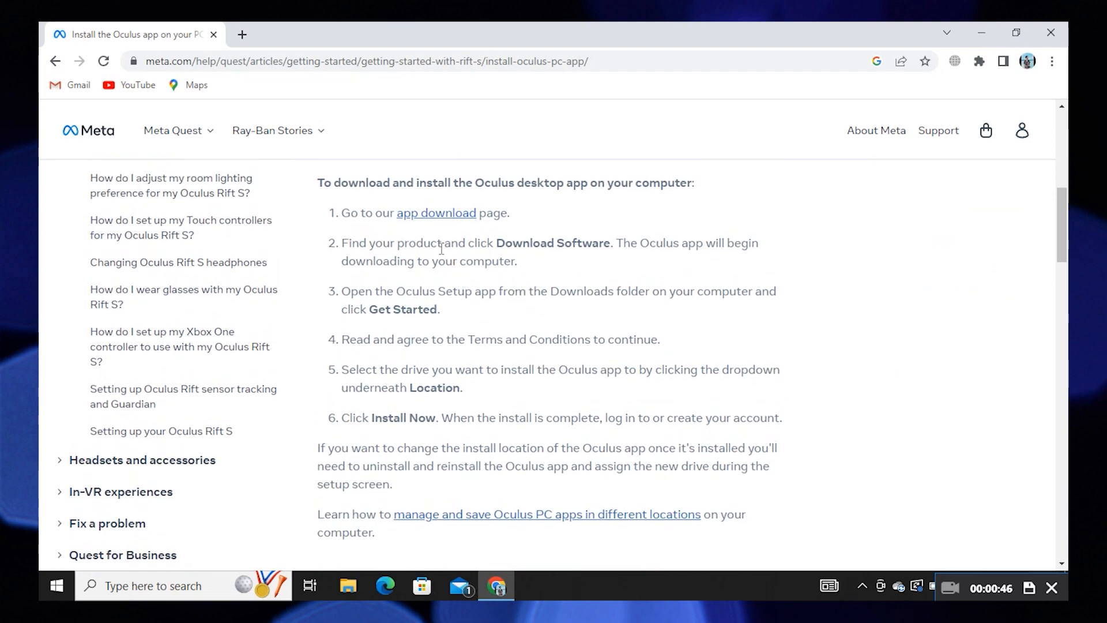
click(436, 212)
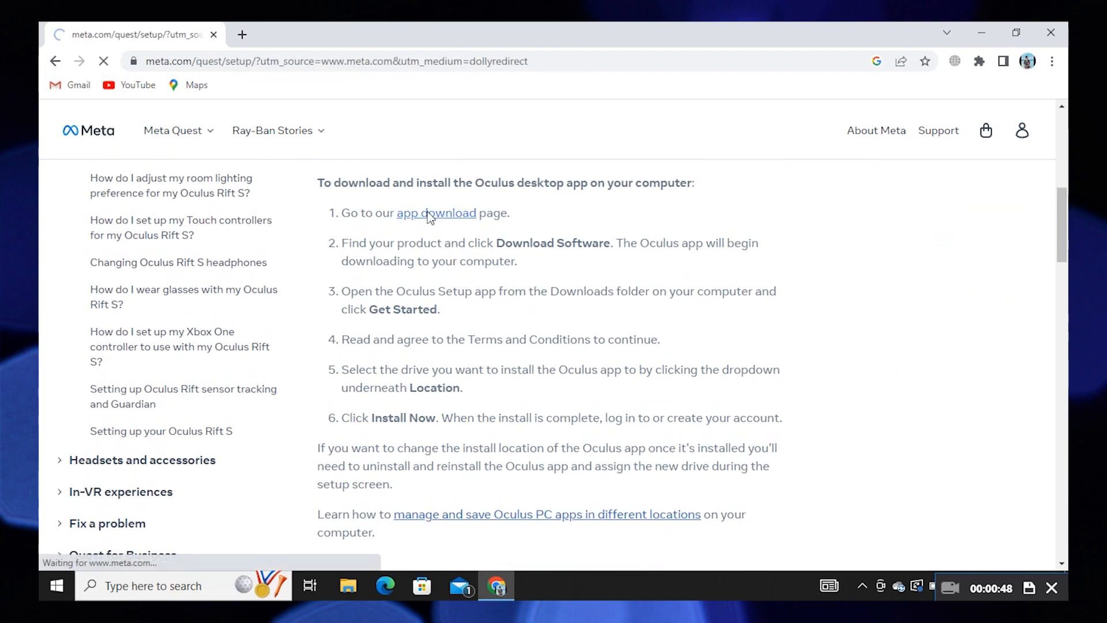
Download the Oculus Rift setup software and run the downloaded OculusSetup.exe.
click(435, 212)
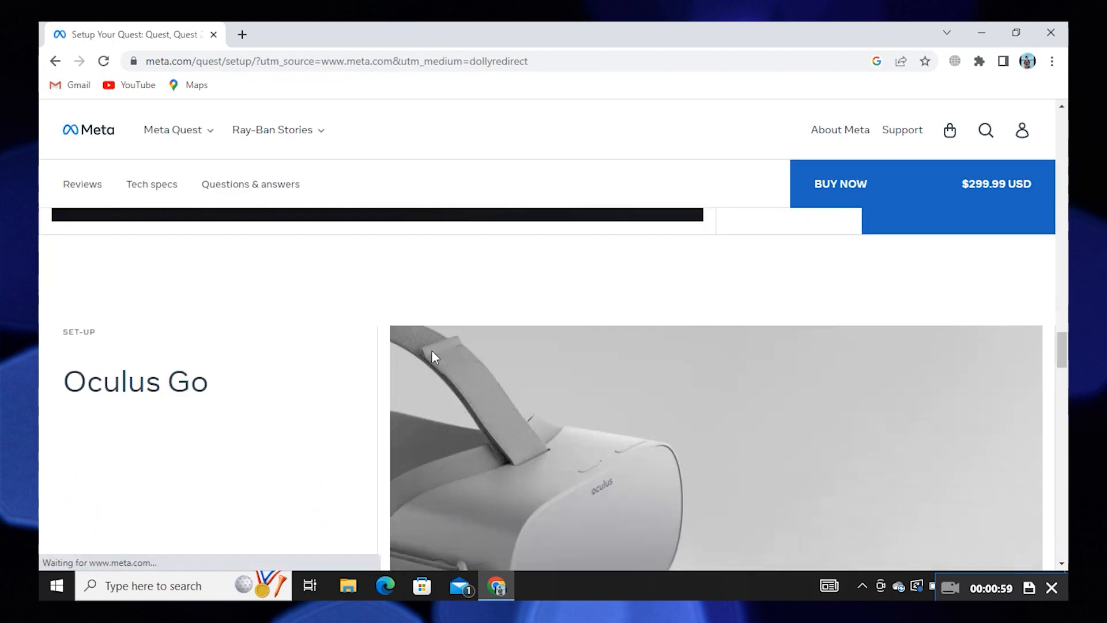
scroll(down, 3)
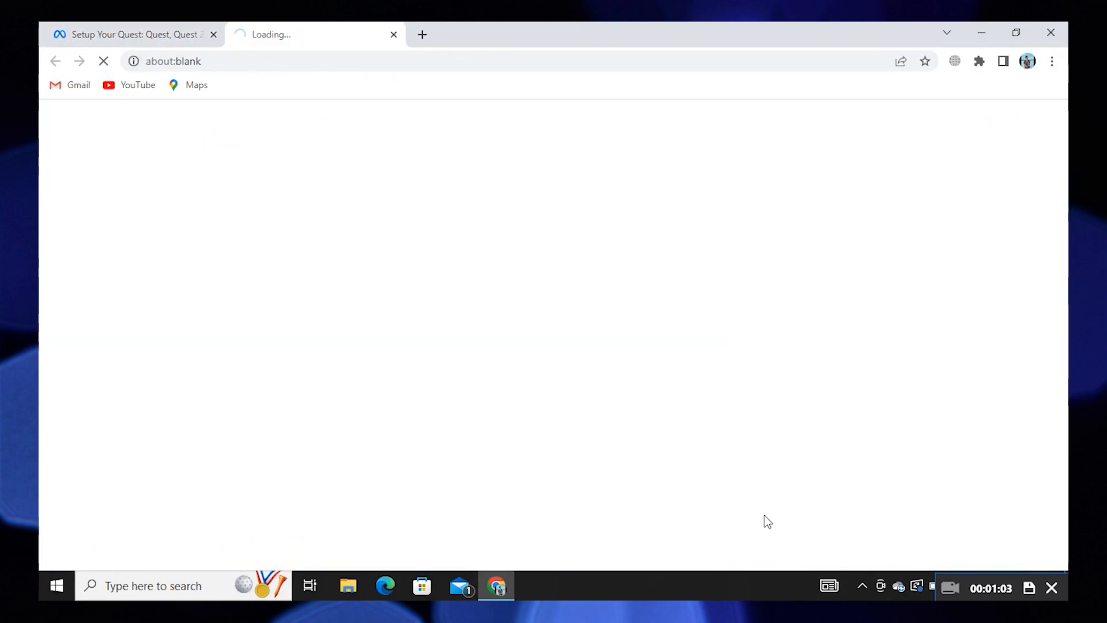
click(812, 469)
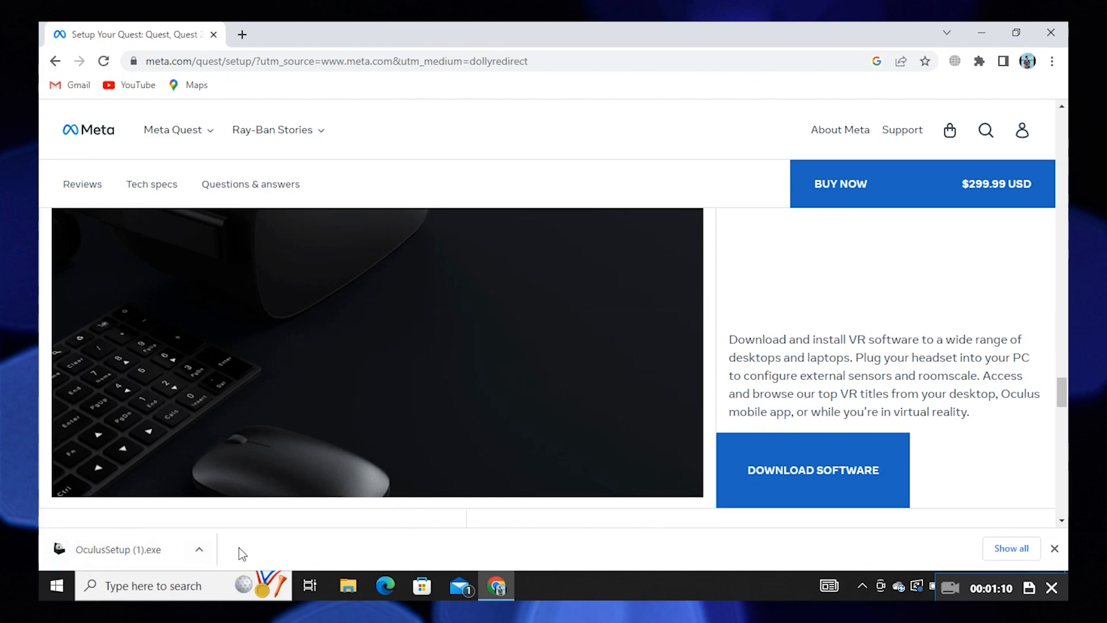
click(118, 549)
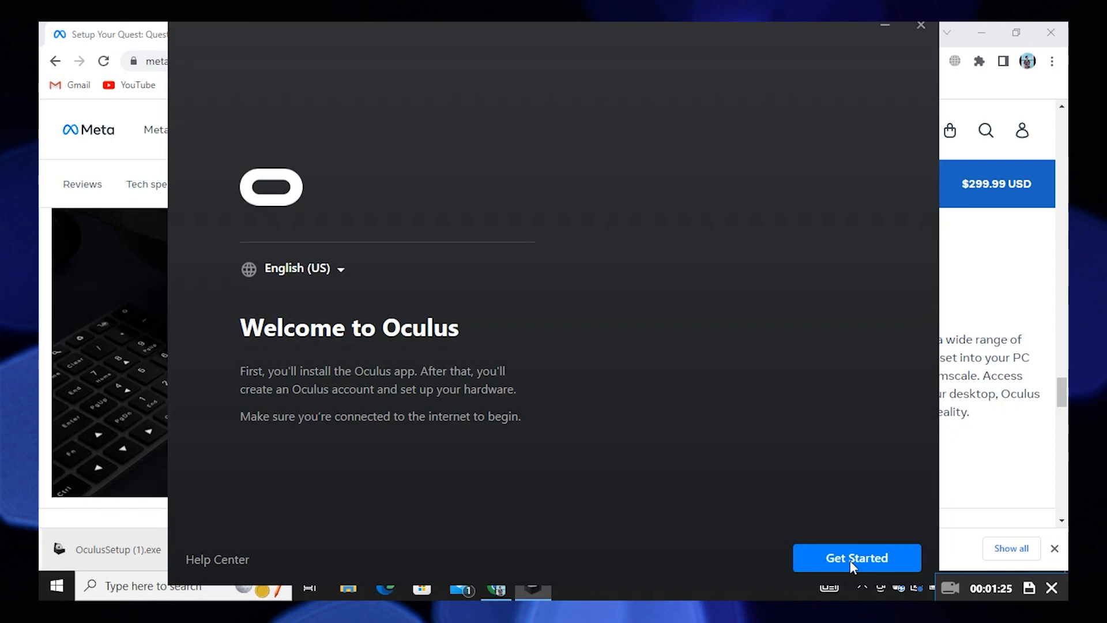
Get started in Oculus Setup and agree to the Terms and Conditions.
click(857, 559)
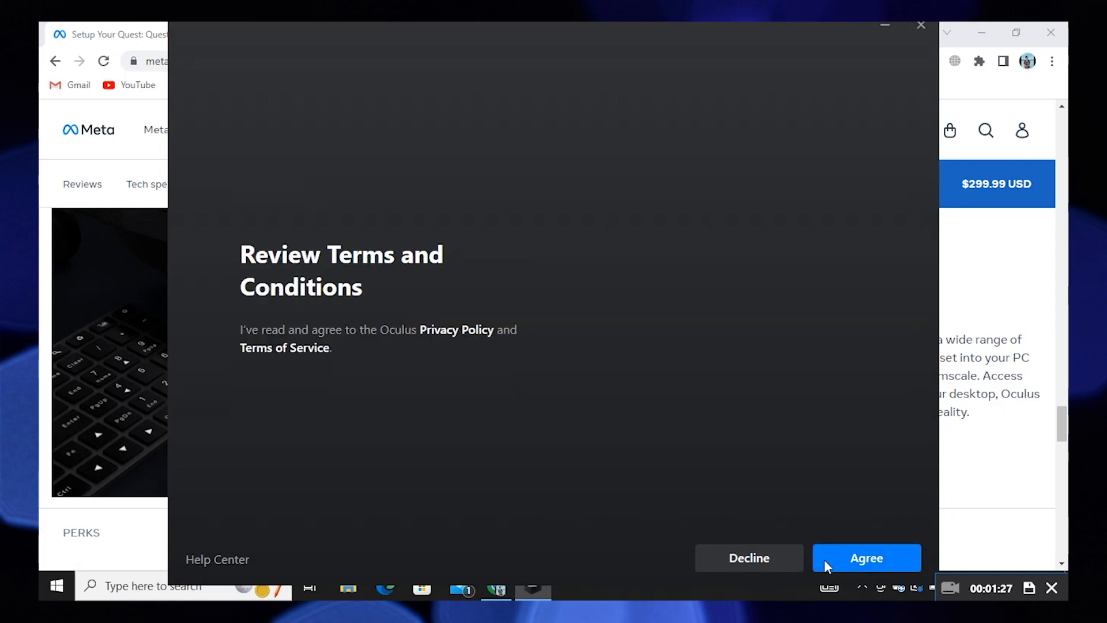
click(866, 559)
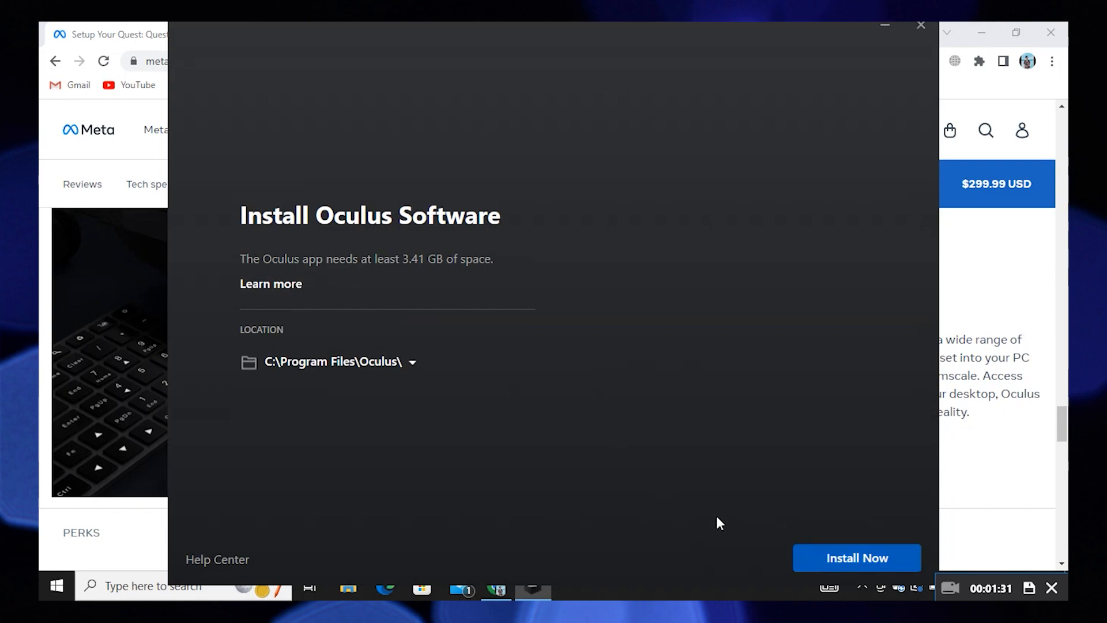
Install Now to C:\Program Files\Oculus\ and minimize Chrome to watch the 2.10 GB download.
click(857, 558)
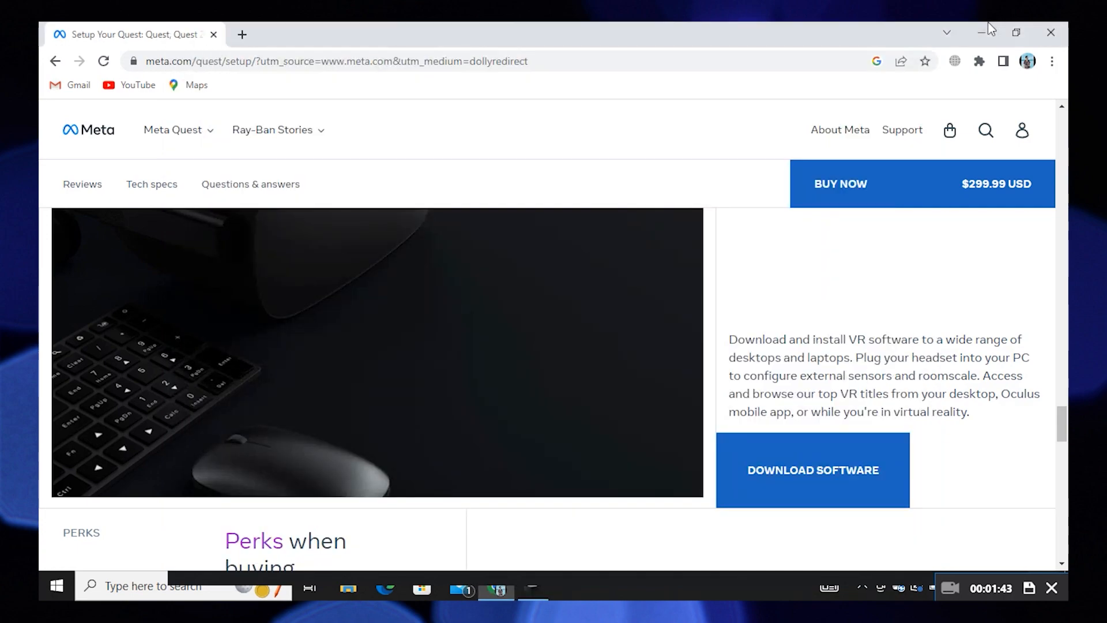
click(812, 470)
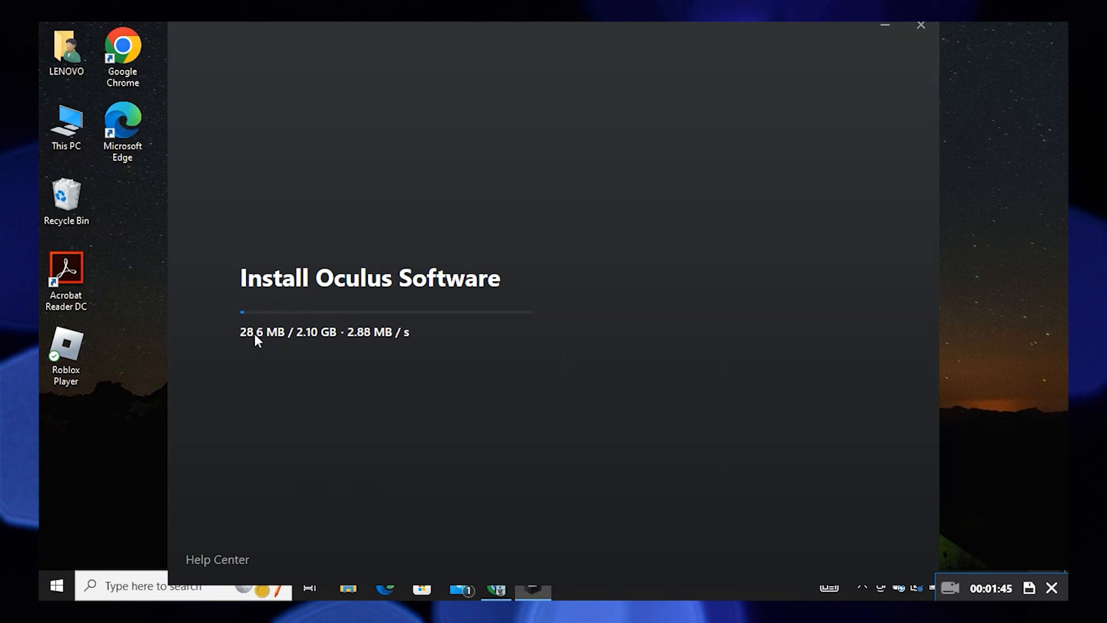